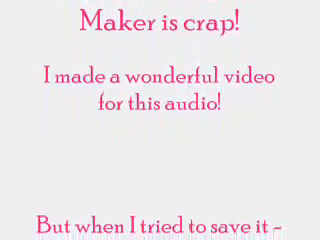
{"action": "scroll", "scroll_direction": "up", "scroll_amount": 3}
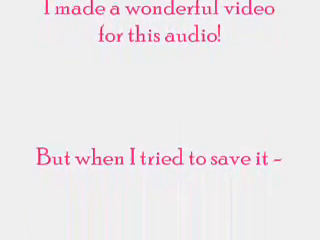
{"action": "scroll", "scroll_direction": "down", "scroll_amount": 3}
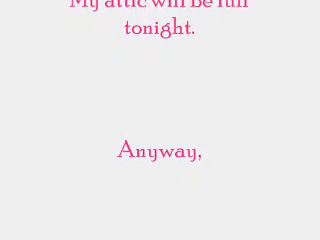
{"action": "scroll", "scroll_direction": "down", "scroll_amount": 3}
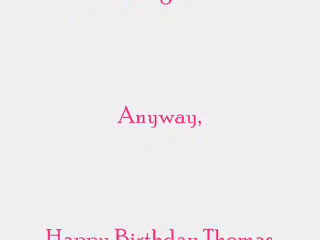